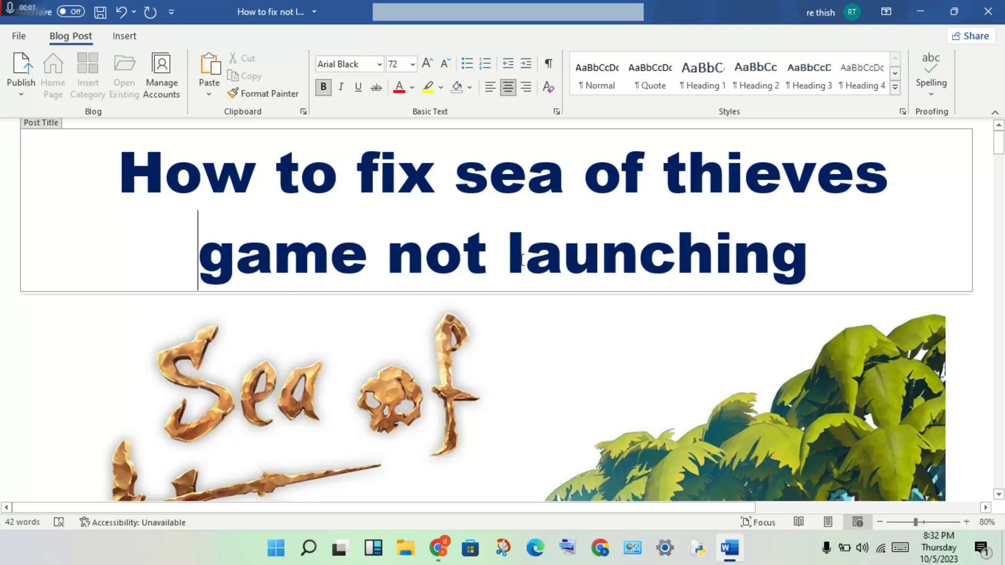
Step: Scroll past the title and banner to the Solution heading and steps 1–2
scroll("down", 3)
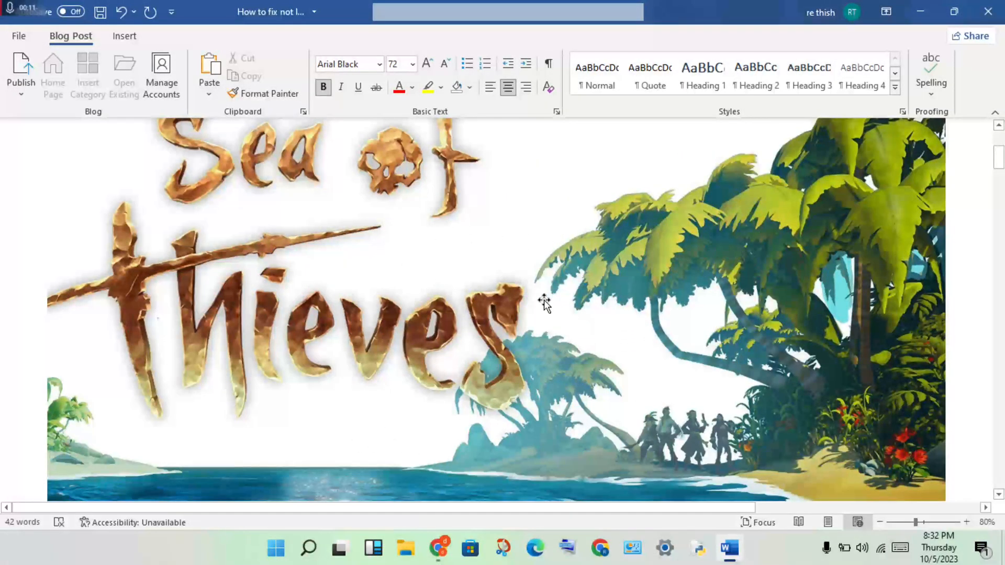
scroll("down", 3)
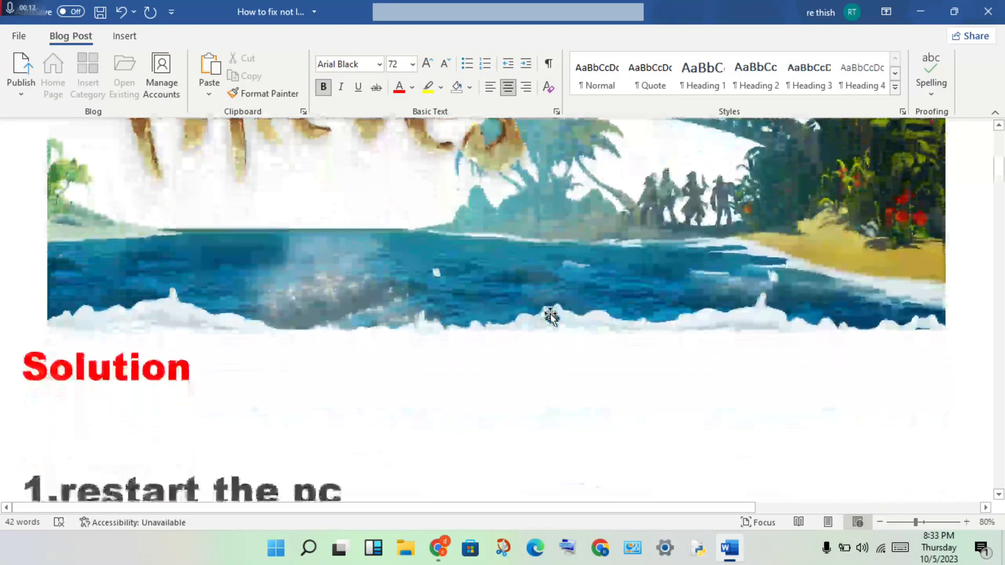
scroll("down", 3)
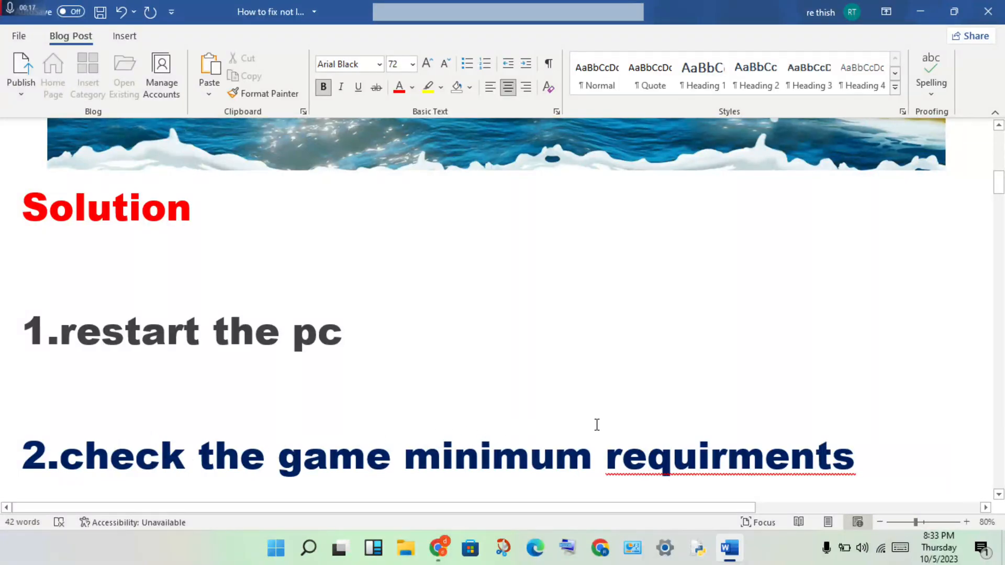
Step: Scroll to the system specs screenshot listing processor, RAM and system type
scroll("down", 3)
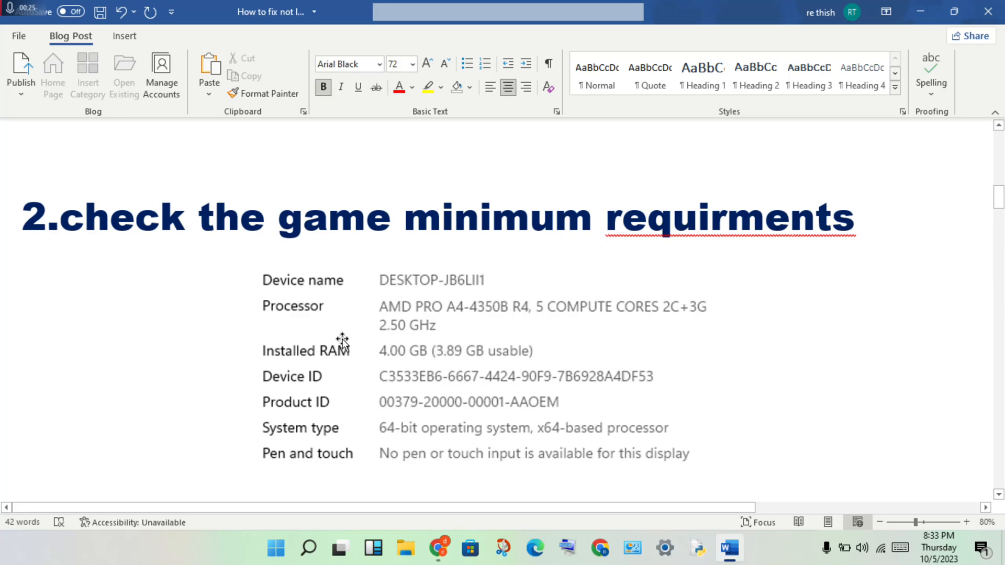
mouse_move(388, 346)
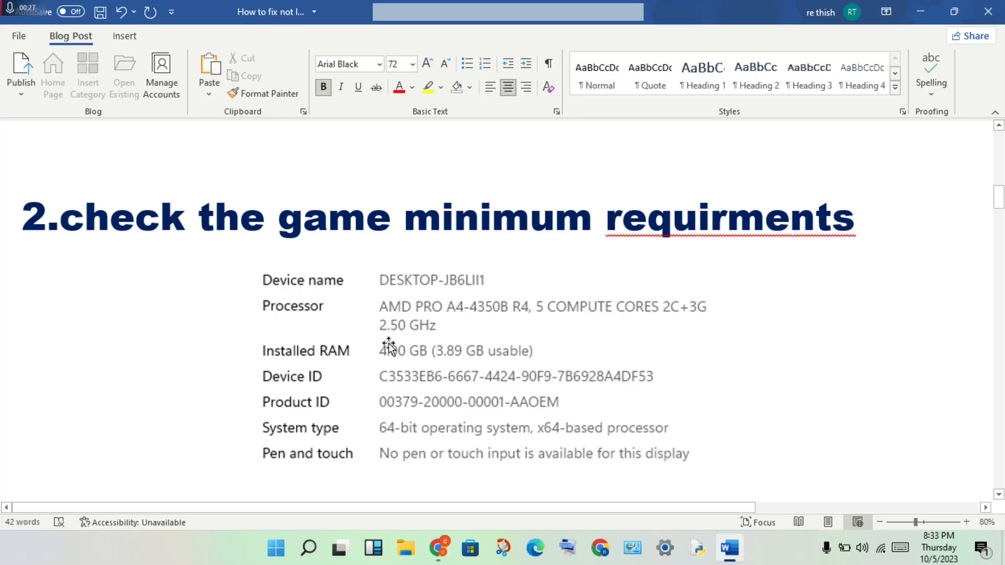
mouse_move(338, 359)
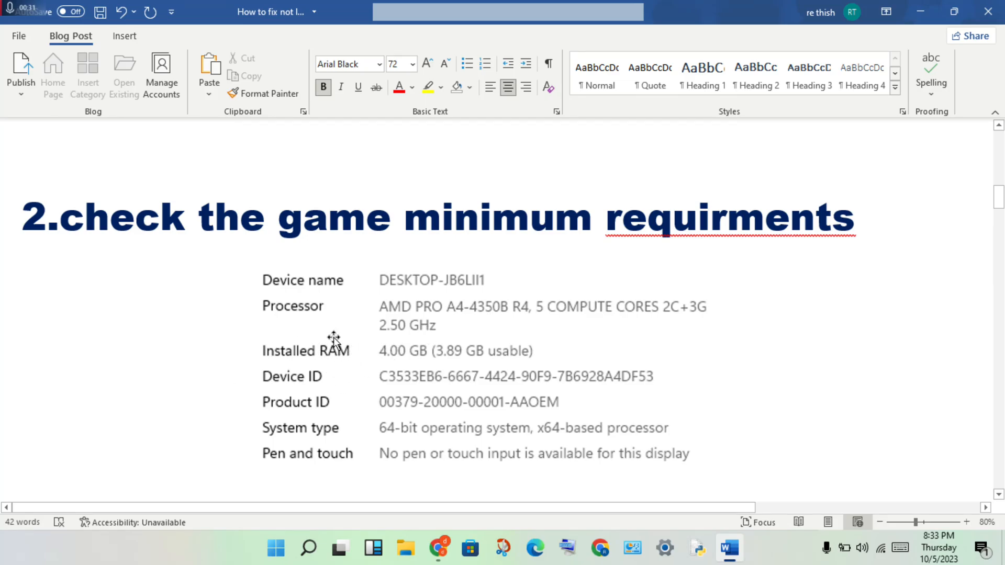
mouse_move(376, 348)
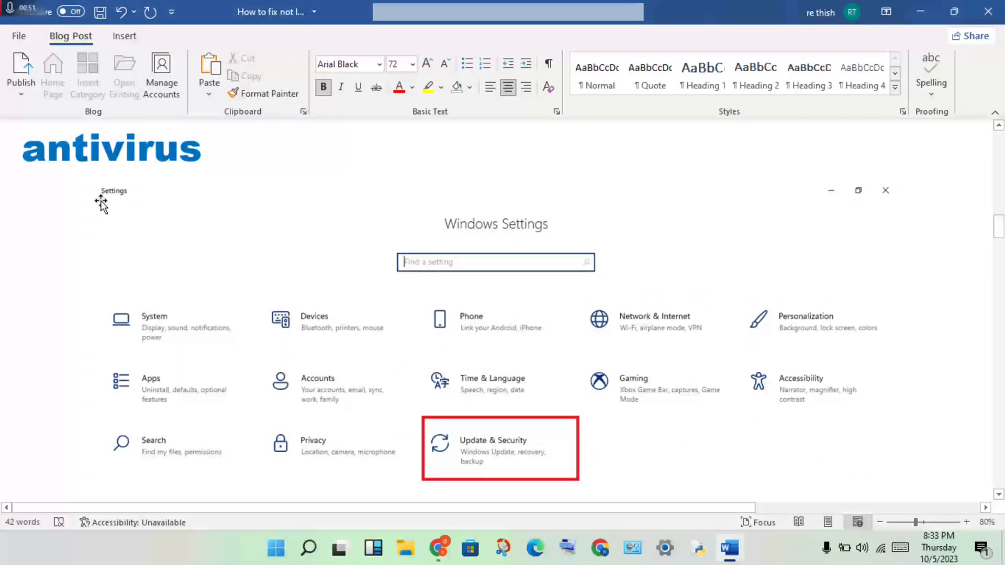
mouse_move(418, 306)
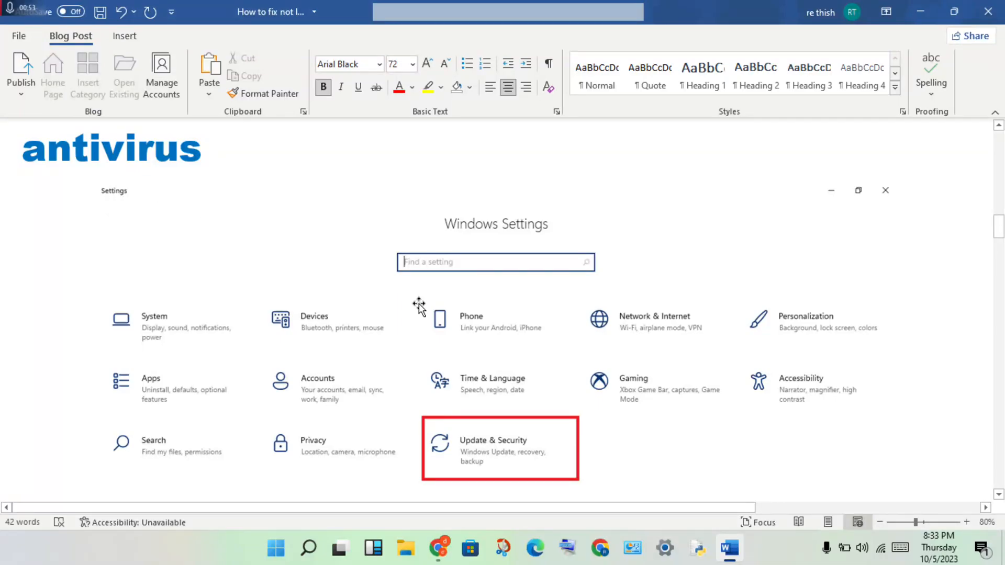
mouse_move(499, 467)
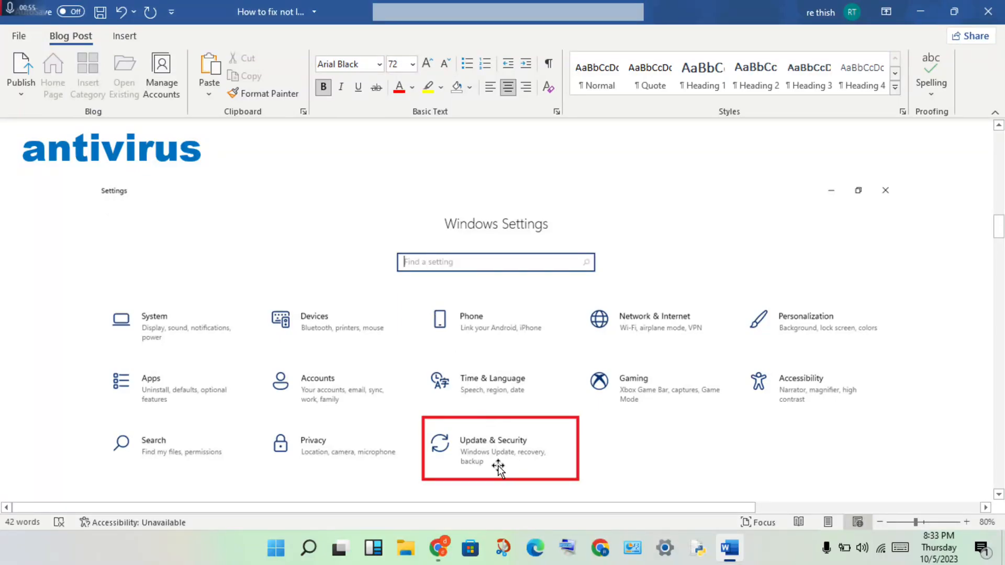
Step: Scroll through the antivirus section to the Windows Security exclusions screenshots
left_click(500, 449)
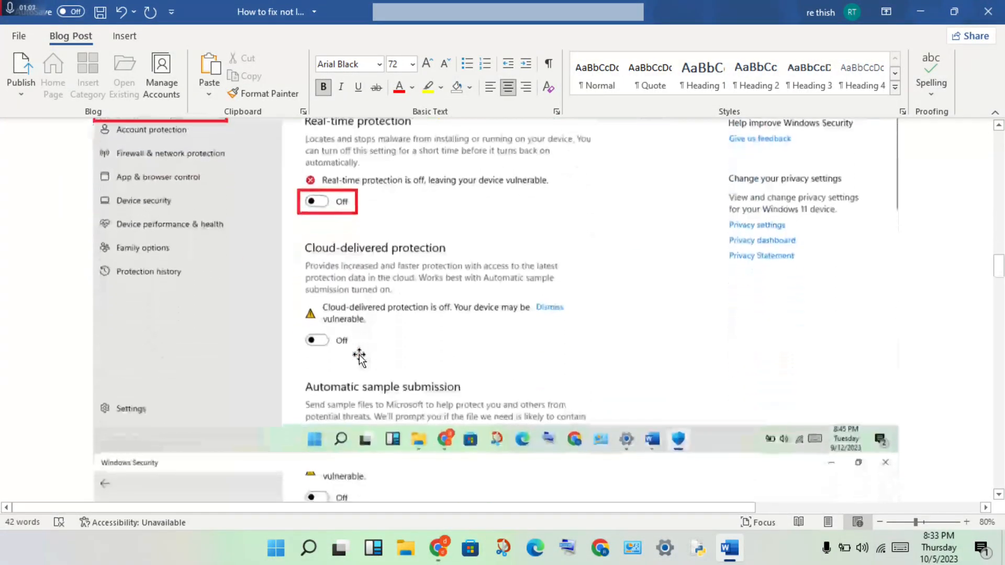
scroll("down", 3)
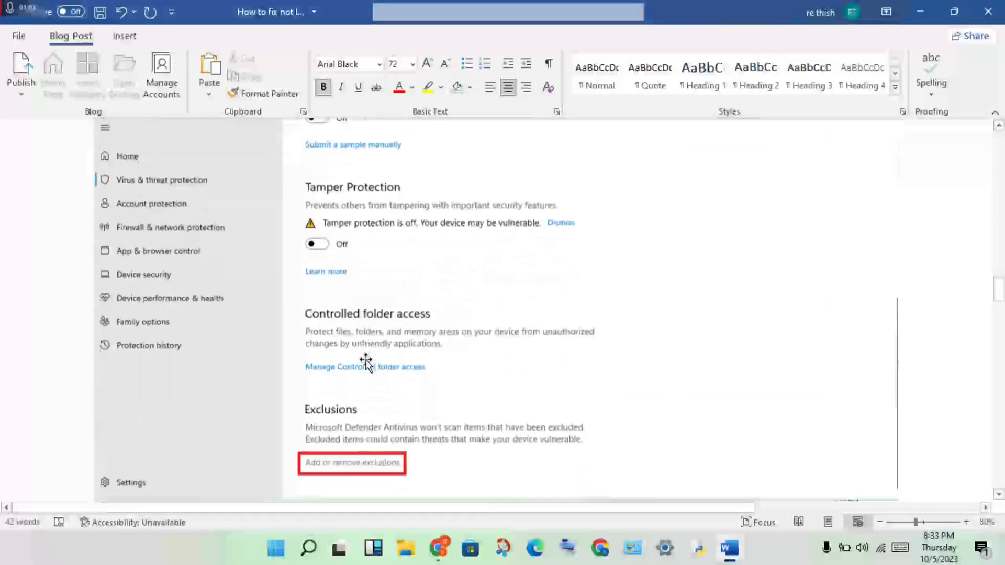
left_click(352, 462)
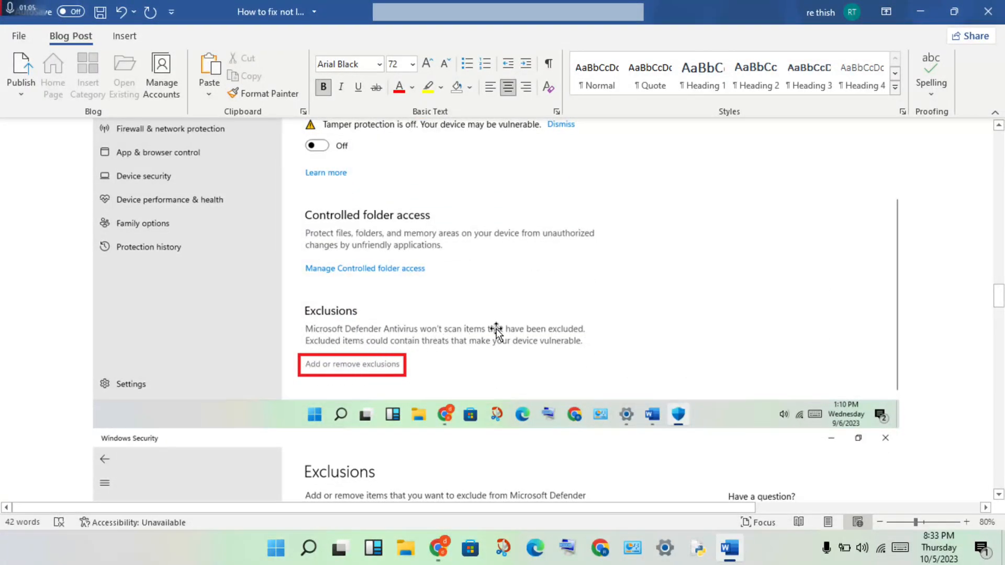
left_click(351, 365)
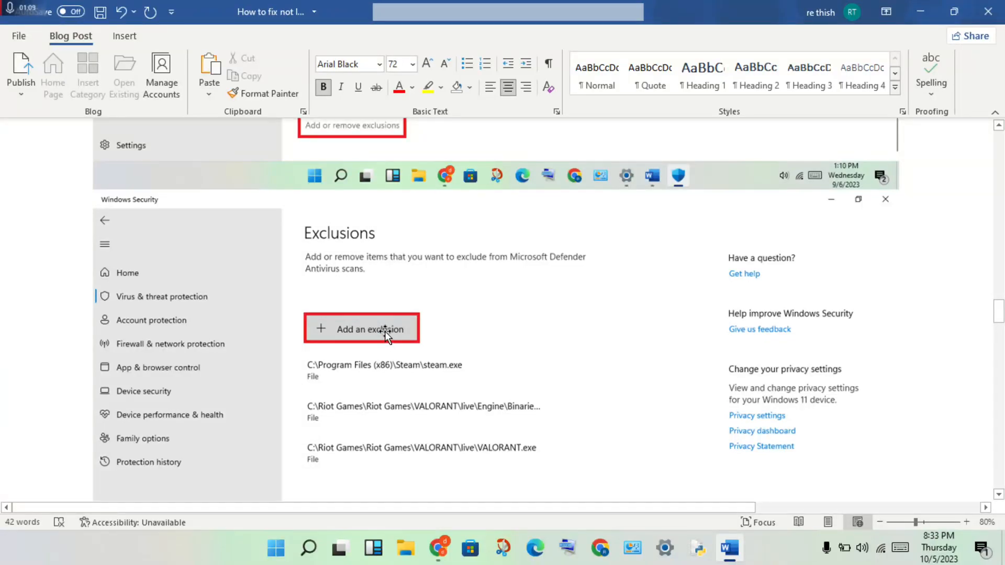
mouse_move(459, 375)
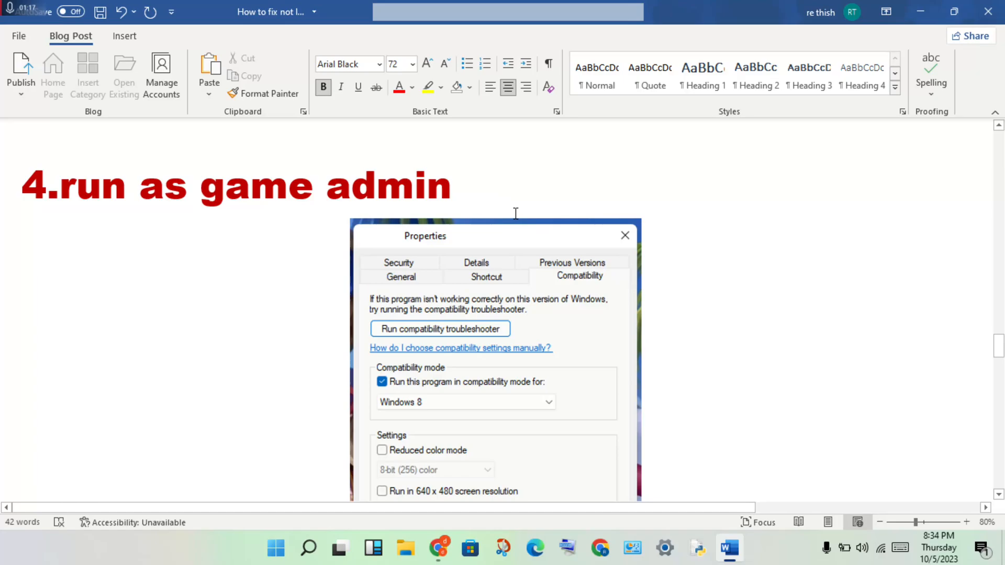
mouse_move(340, 340)
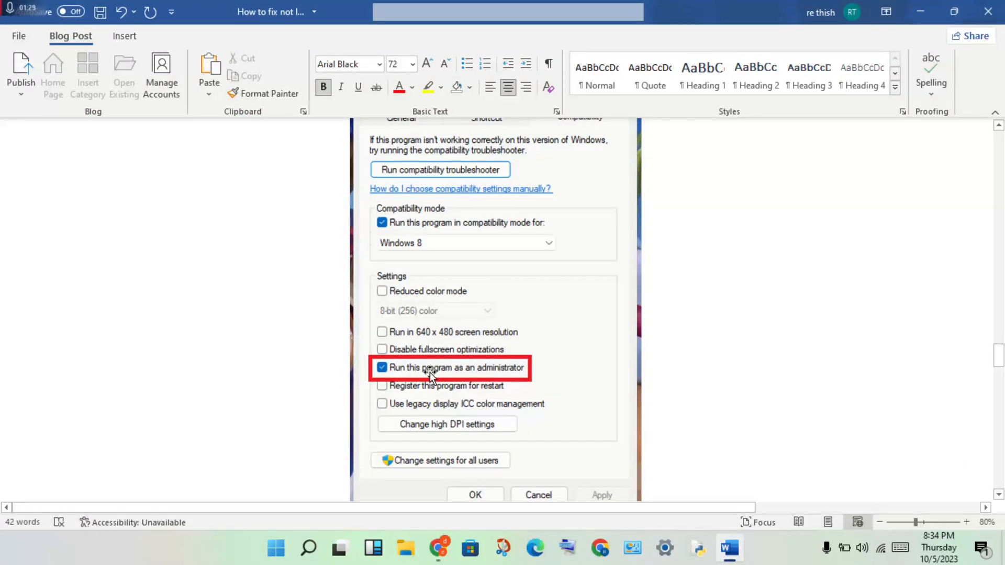
mouse_move(528, 381)
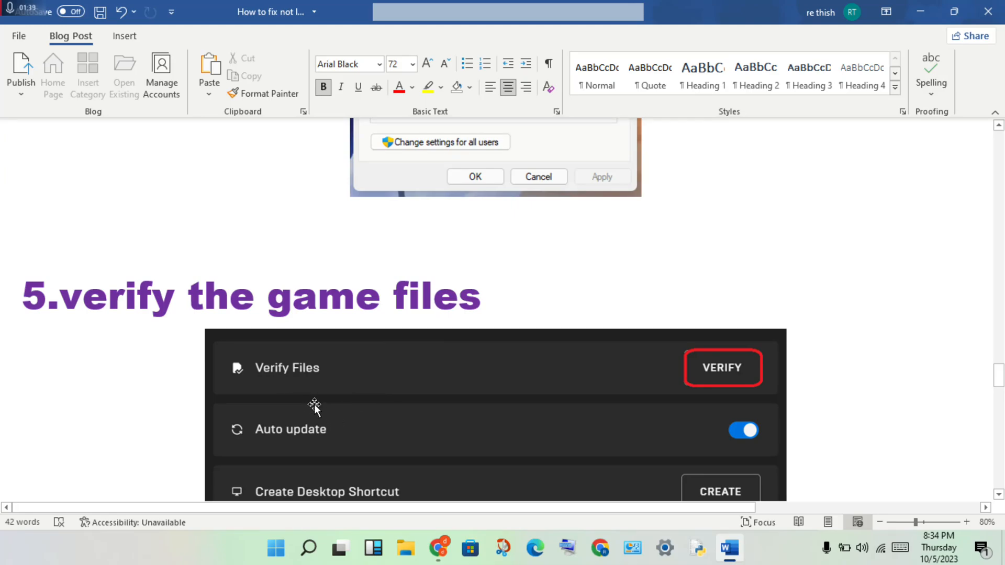
mouse_move(339, 382)
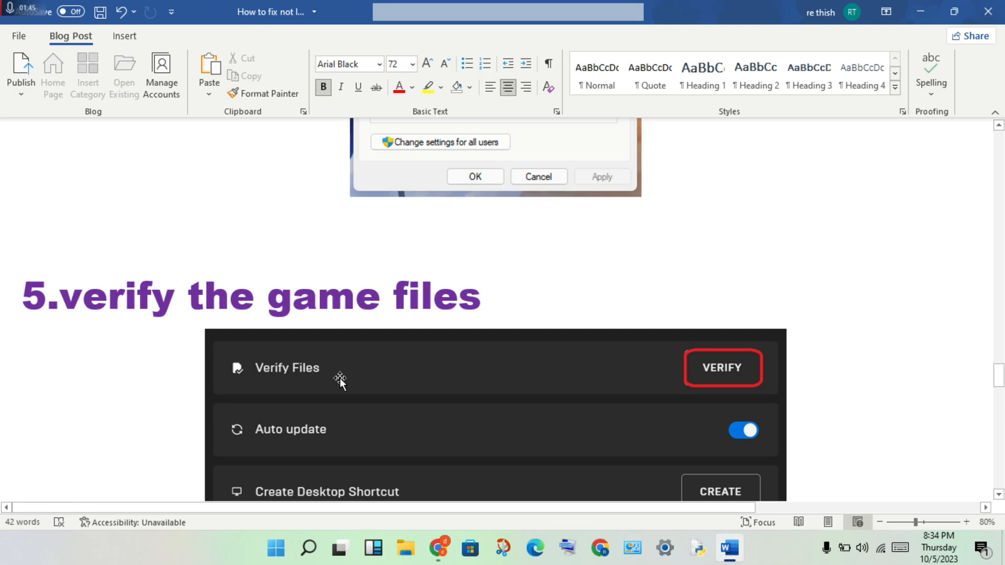
mouse_move(655, 302)
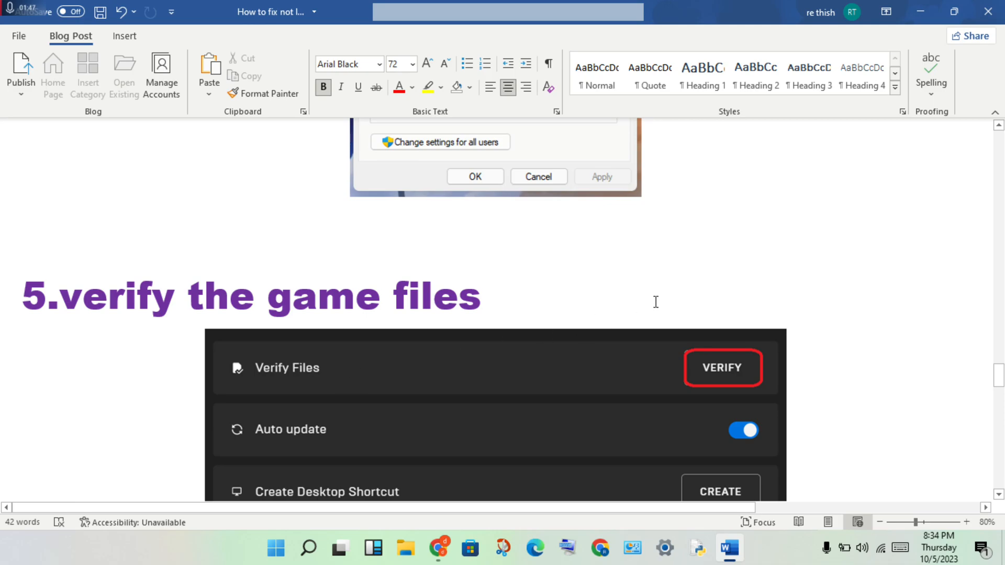
mouse_move(572, 390)
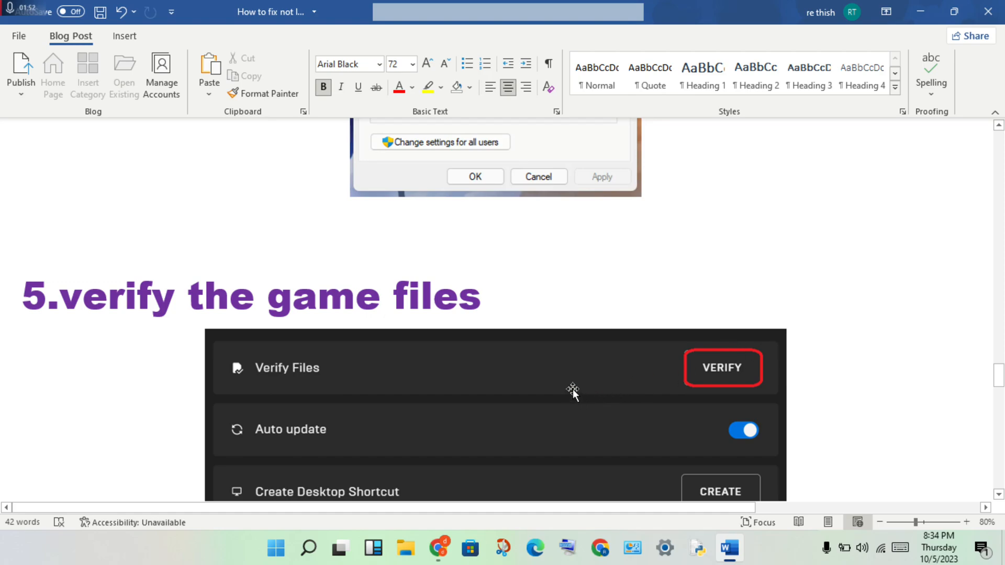
Step: Scroll past the Device Manager screenshot to step 7, reinstall the game
scroll("down", 3)
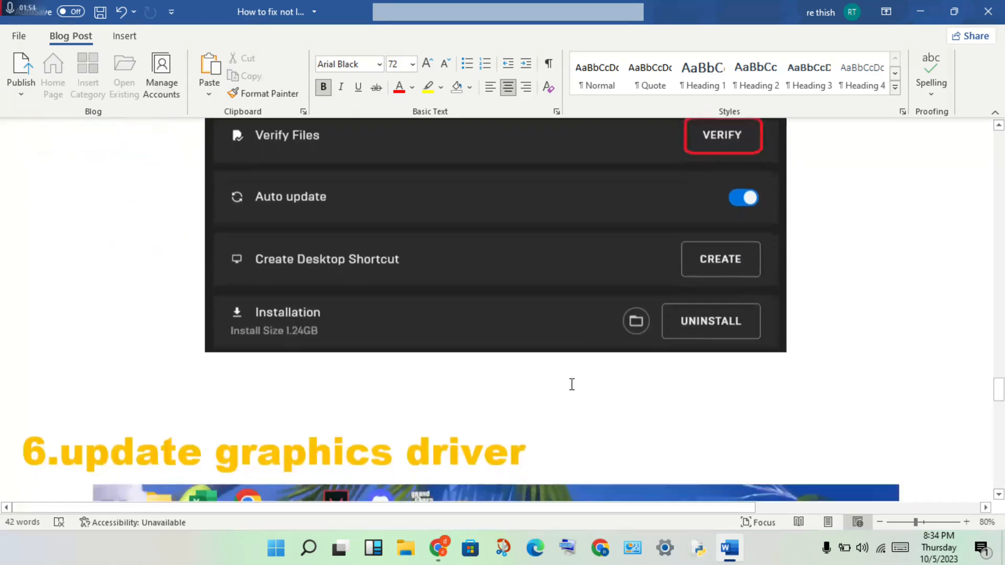
scroll("down", 3)
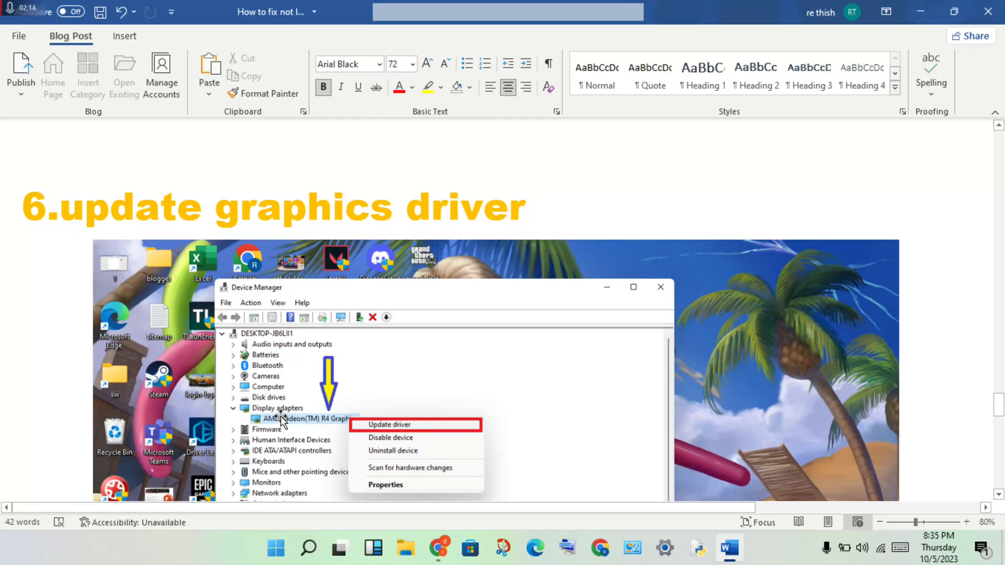
left_click(389, 424)
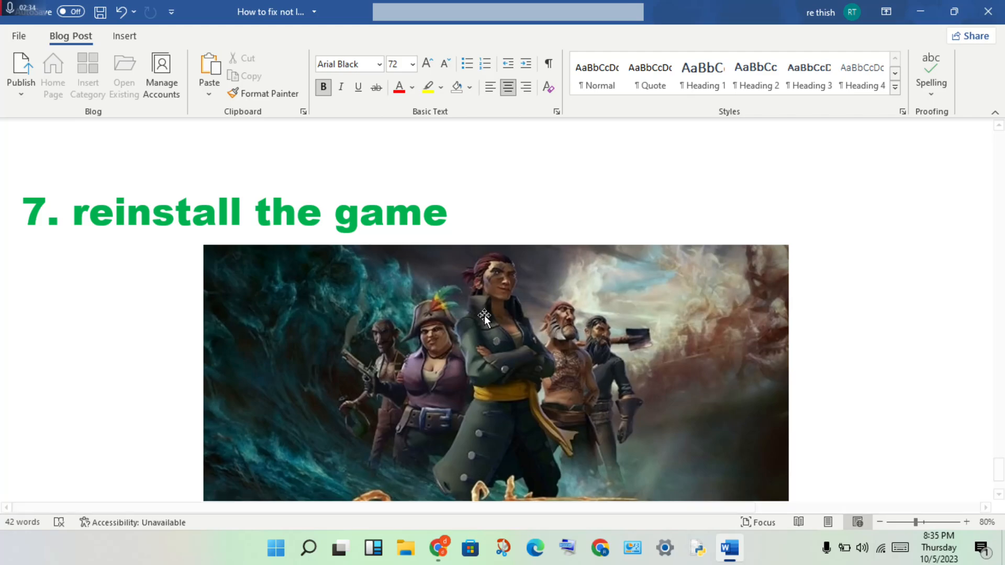
mouse_move(494, 325)
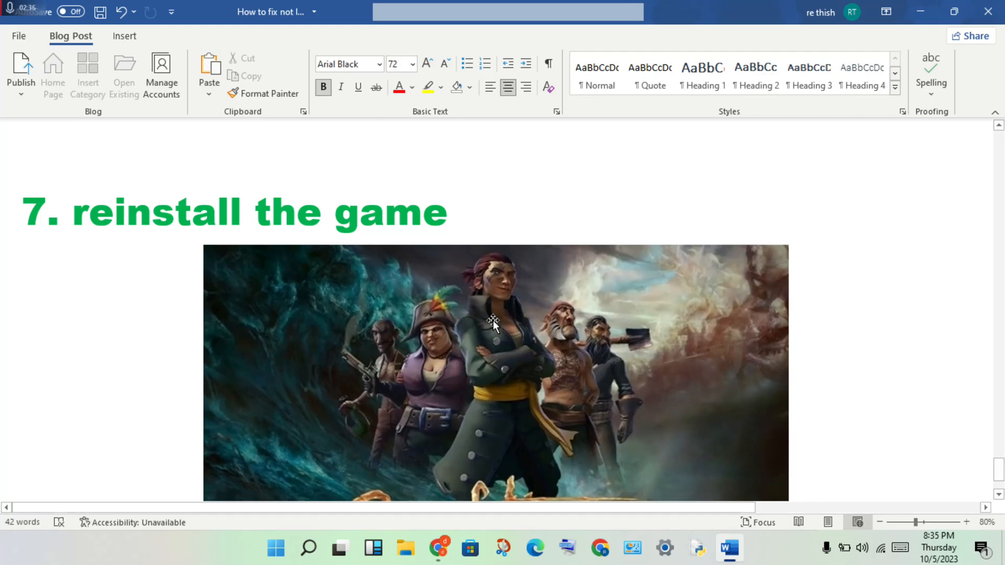
mouse_move(666, 420)
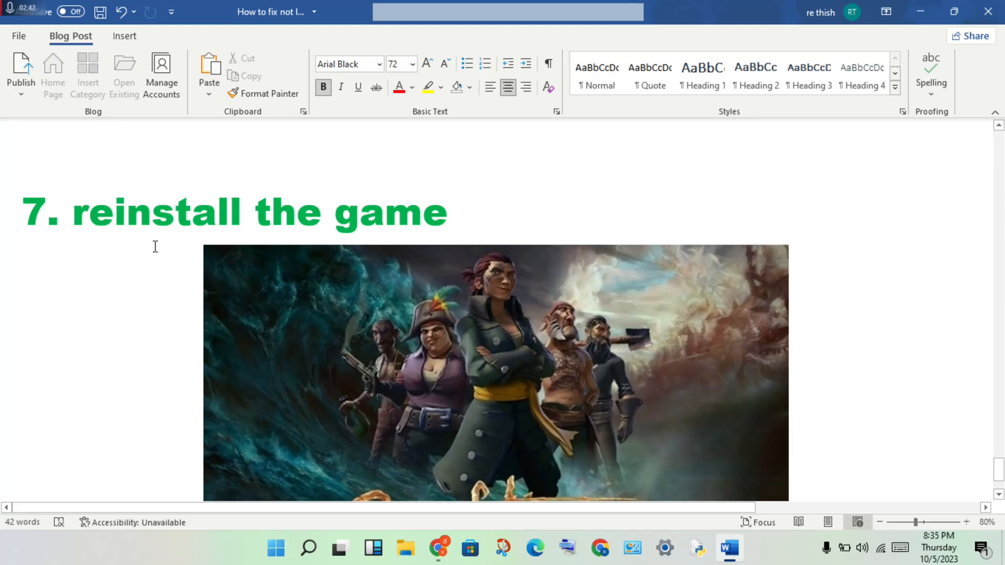
mouse_move(538, 382)
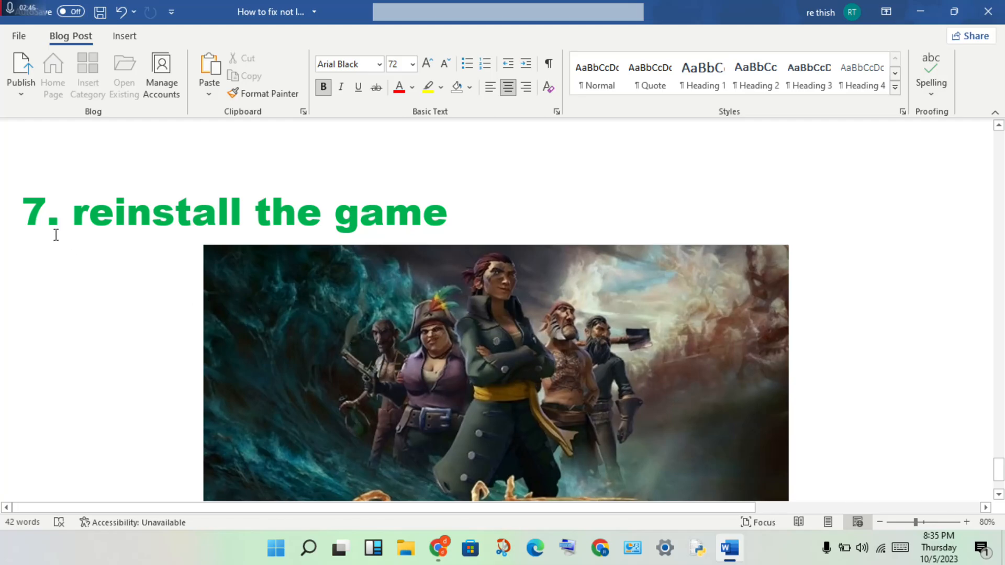
mouse_move(440, 332)
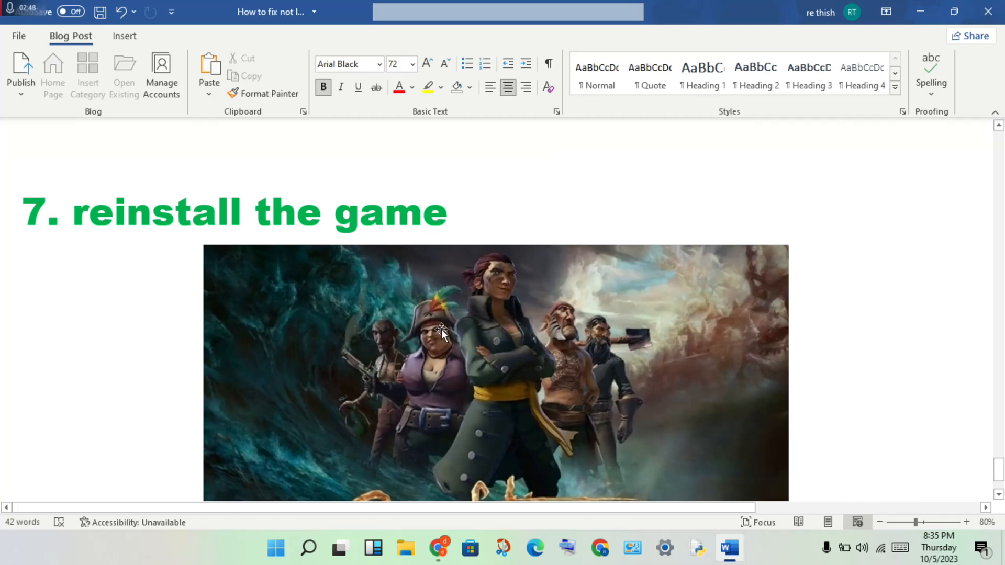